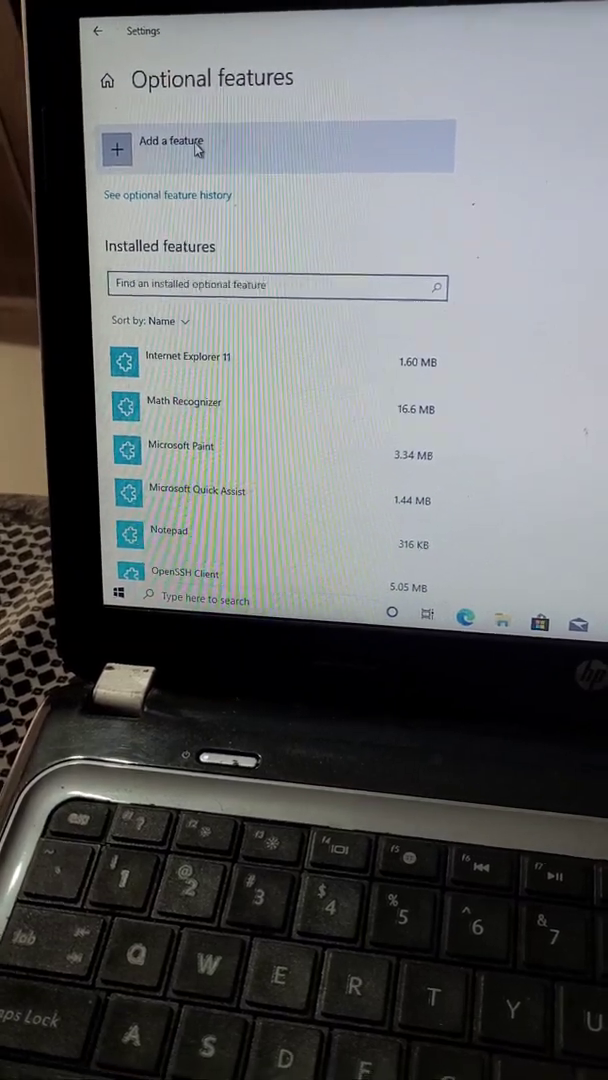
- Start adding an optional feature from the Optional features page
click(160, 148)
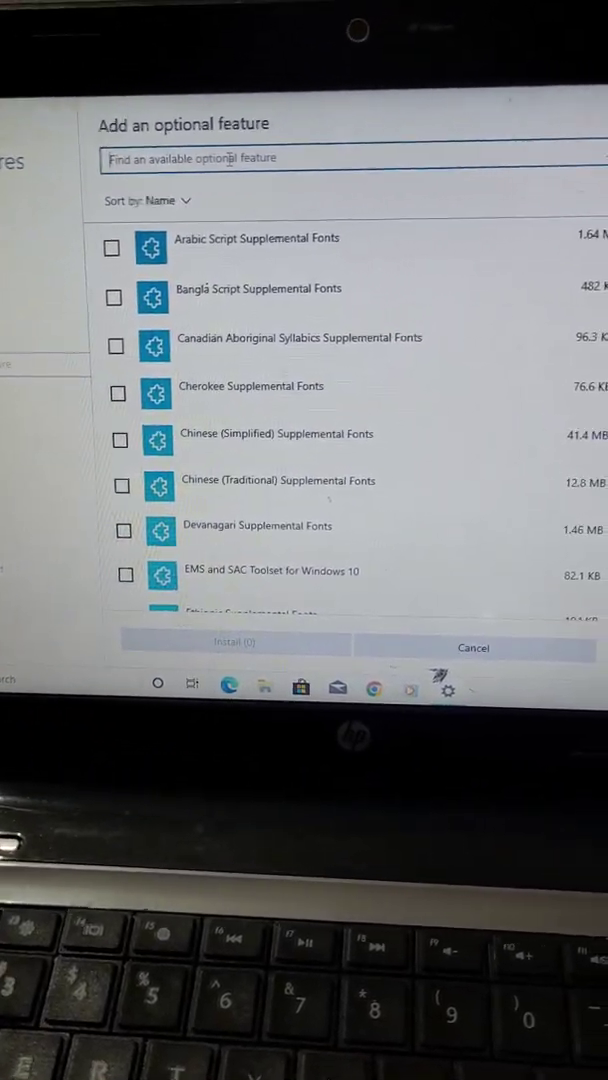
- Search 'wireless display', tick Wireless Display and install it
text(wireless display)
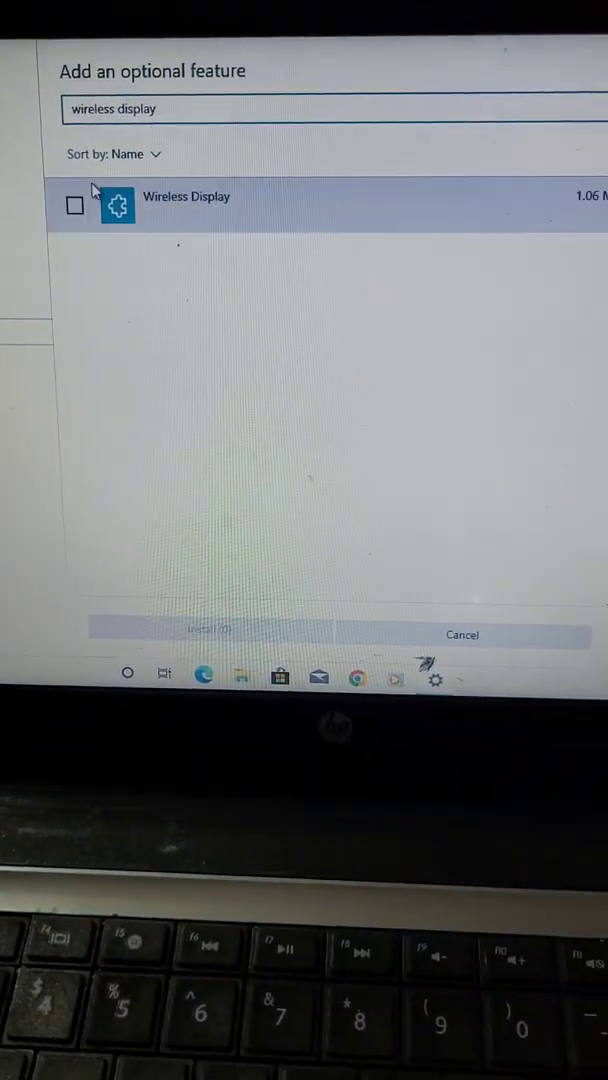
click(76, 204)
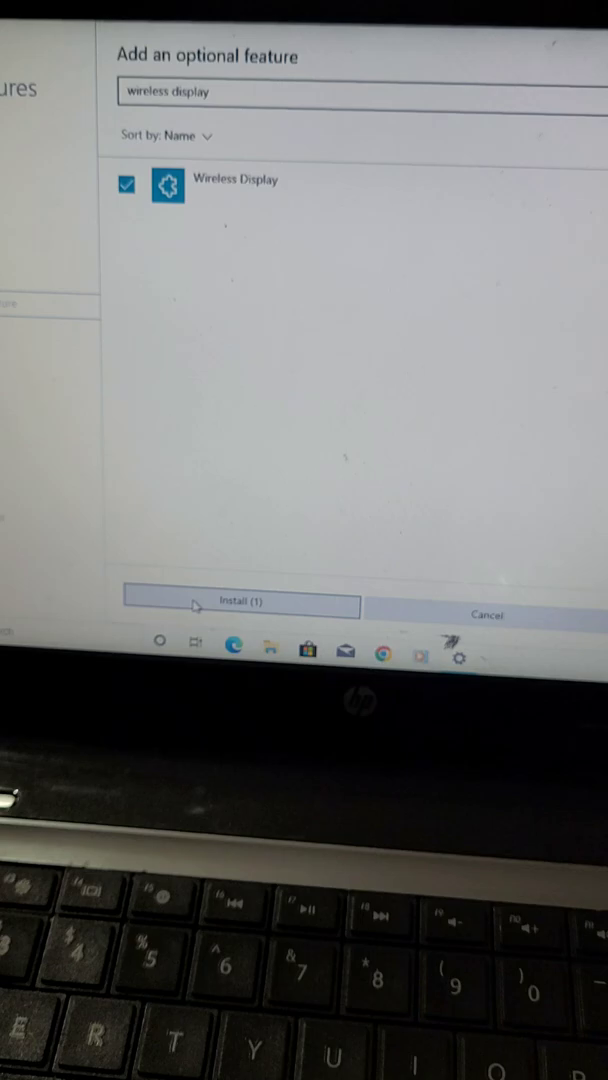
click(240, 606)
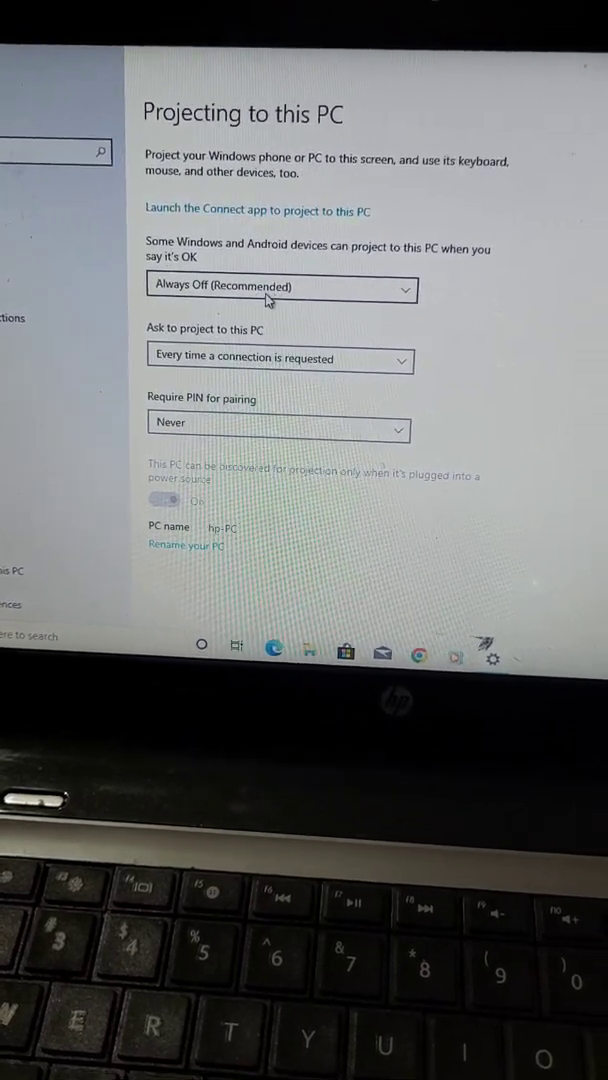
- Set projection to Available everywhere, PIN for pairing to Never, and launch the Connect app
click(280, 288)
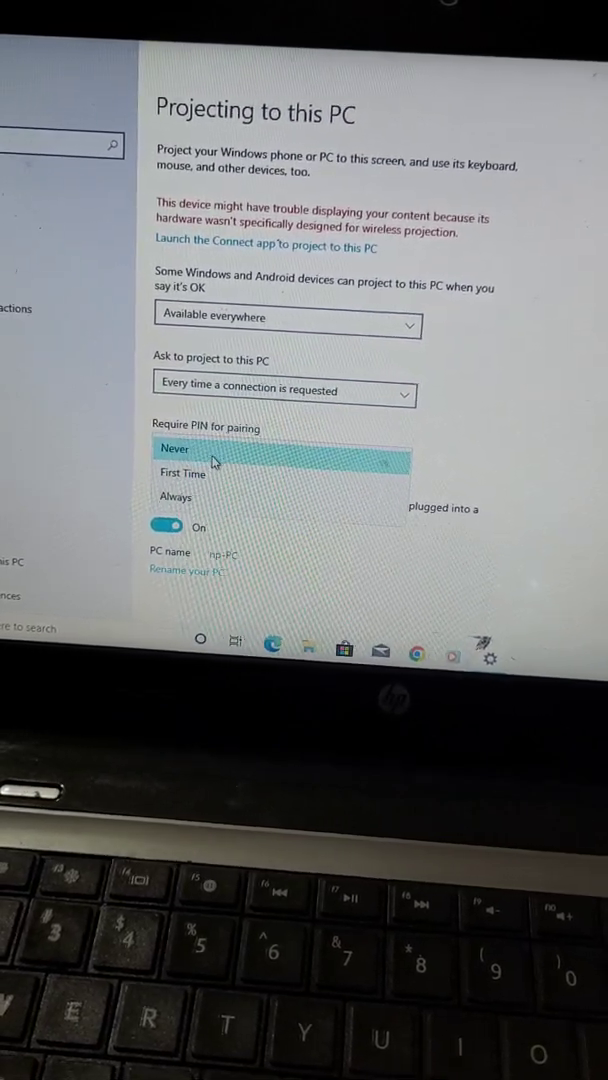
click(176, 448)
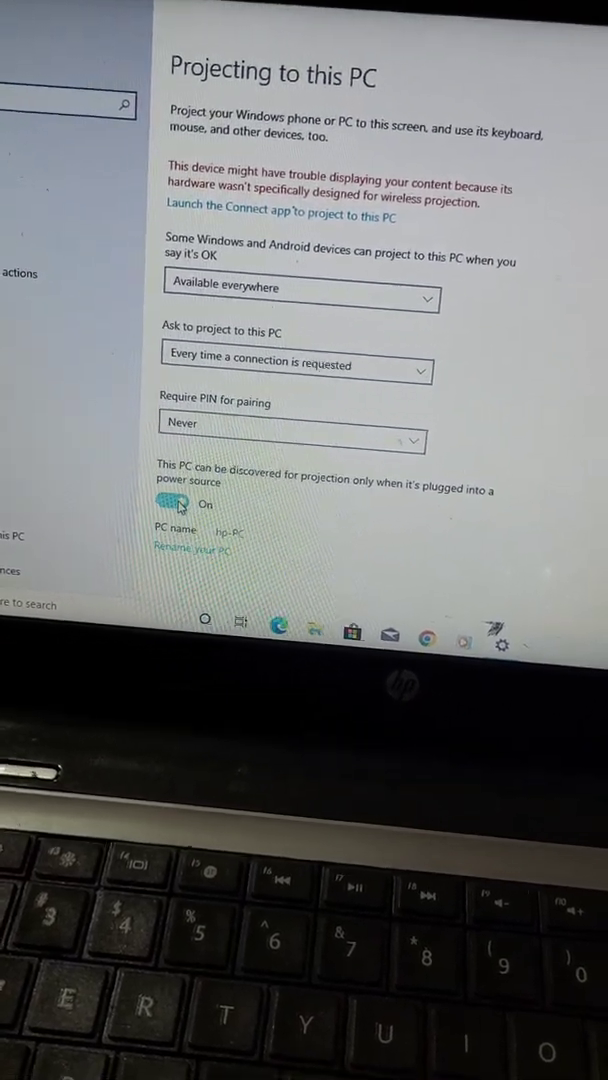
click(166, 504)
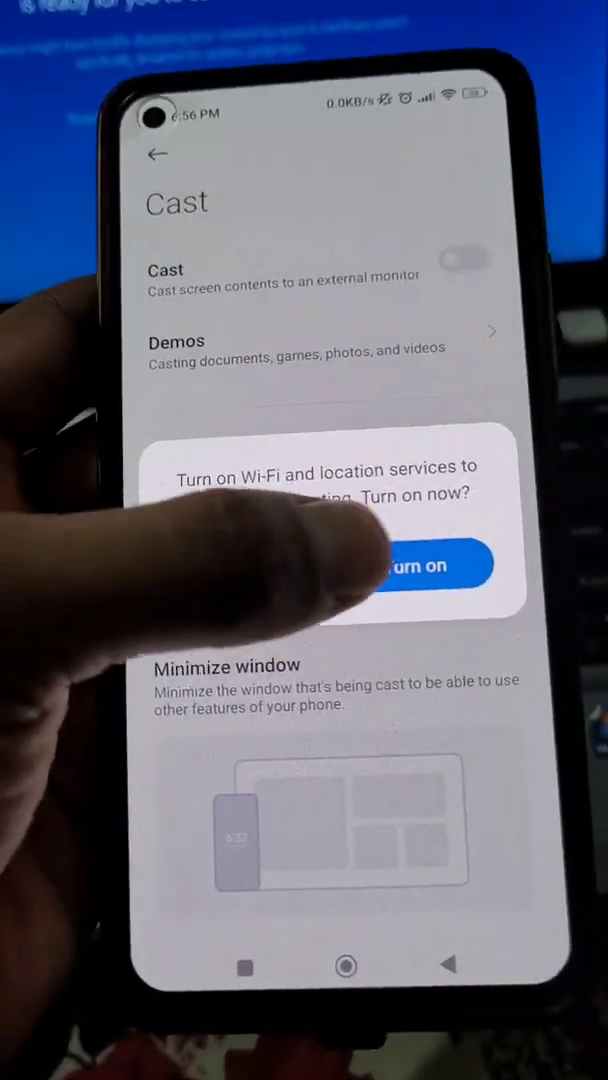
- Turn on Wi-Fi and location so the phone searches for cast devices
click(420, 566)
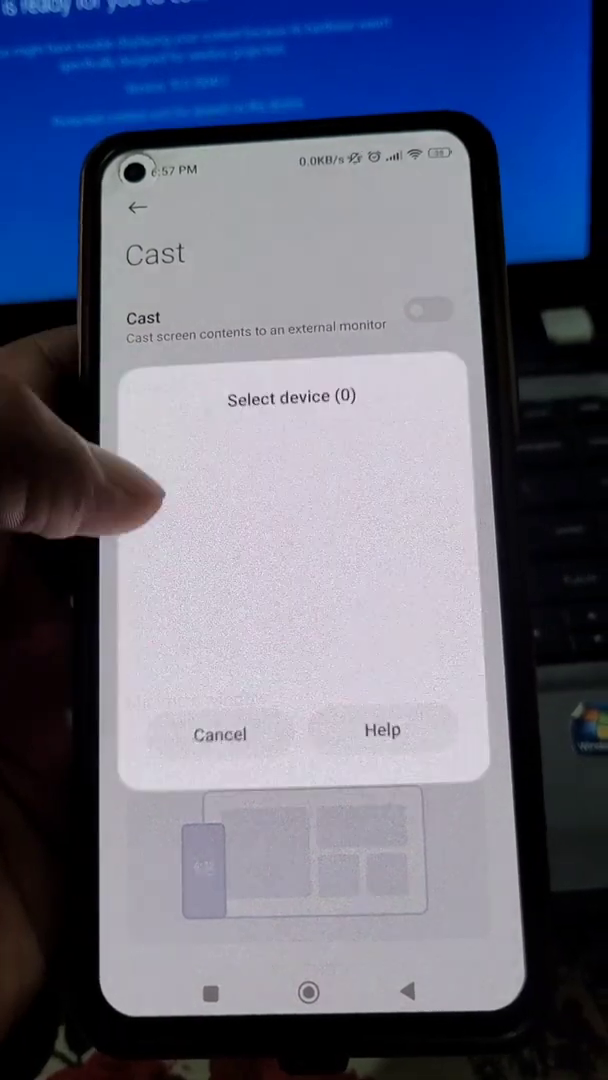